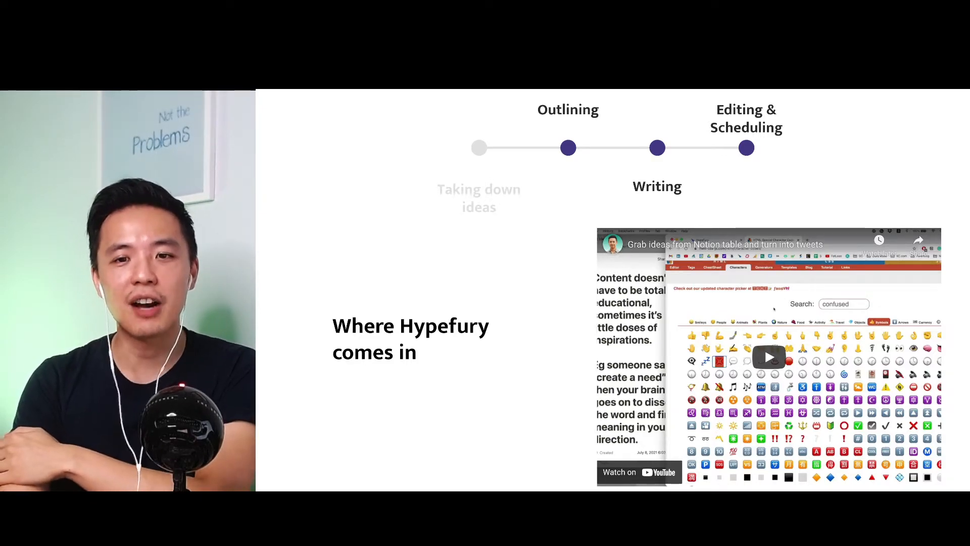
Scroll the Queue past Inspiration Tweets to Today and Tomorrow, November 19
click(768, 357)
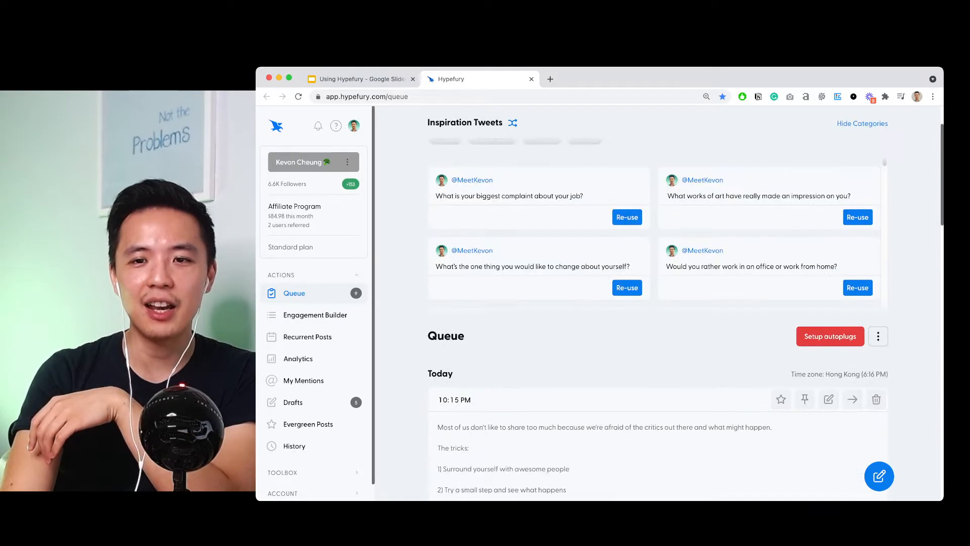
scroll(down, 3)
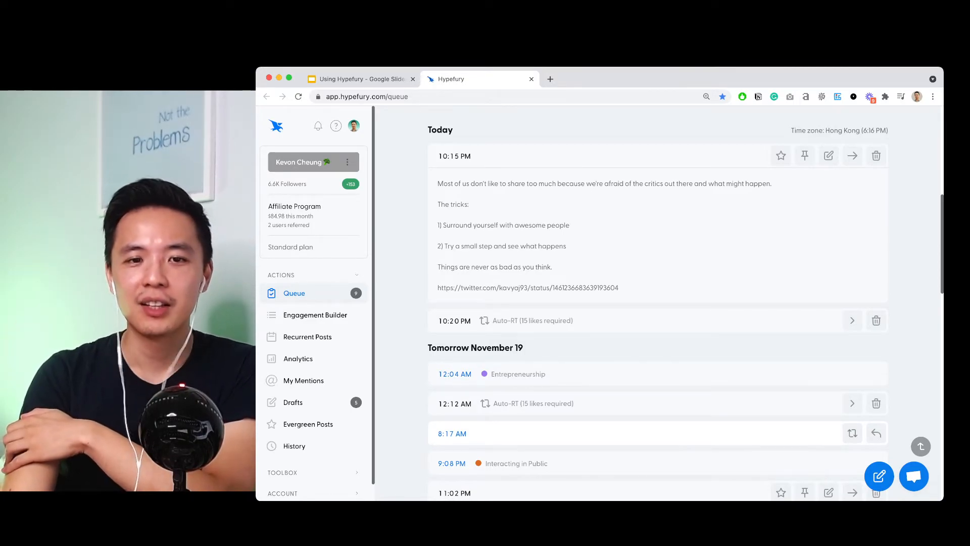
scroll(down, 3)
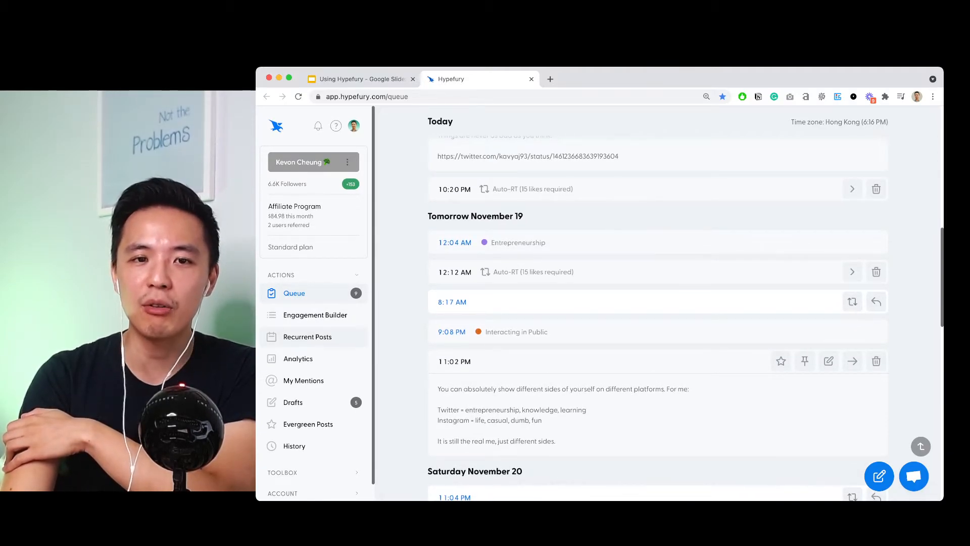
mouse_move(485, 176)
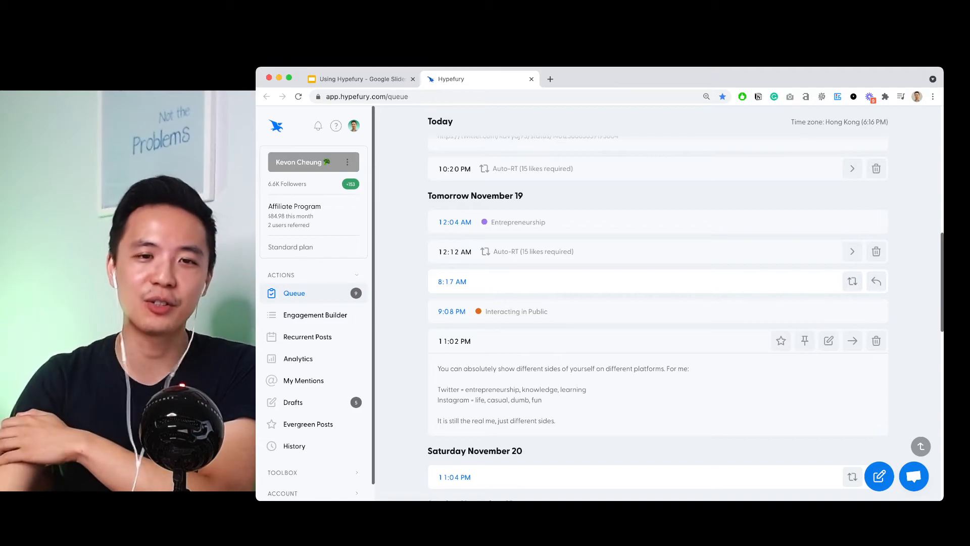
Review later queue days down to Tuesday's Evergreen Slot, then return to the Google Slides deck
scroll(down, 3)
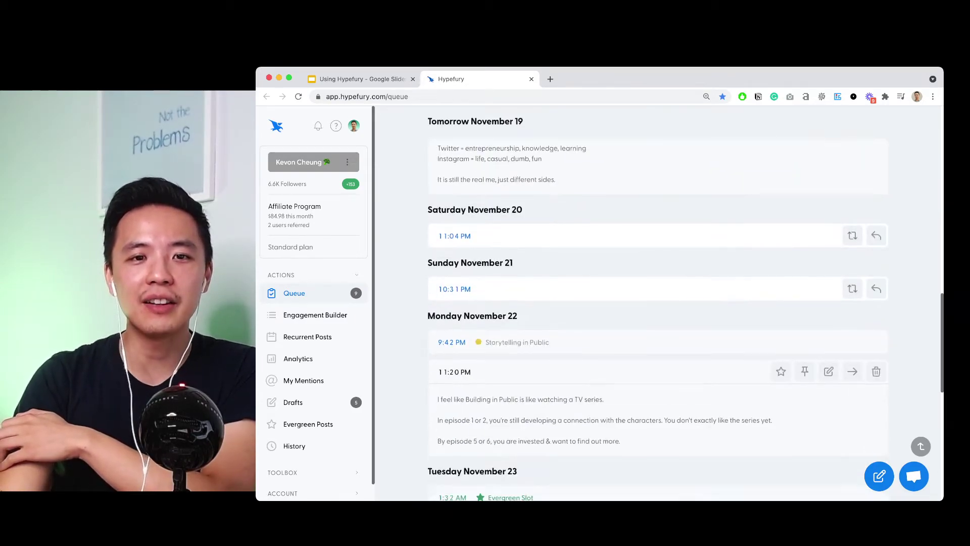
scroll(down, 3)
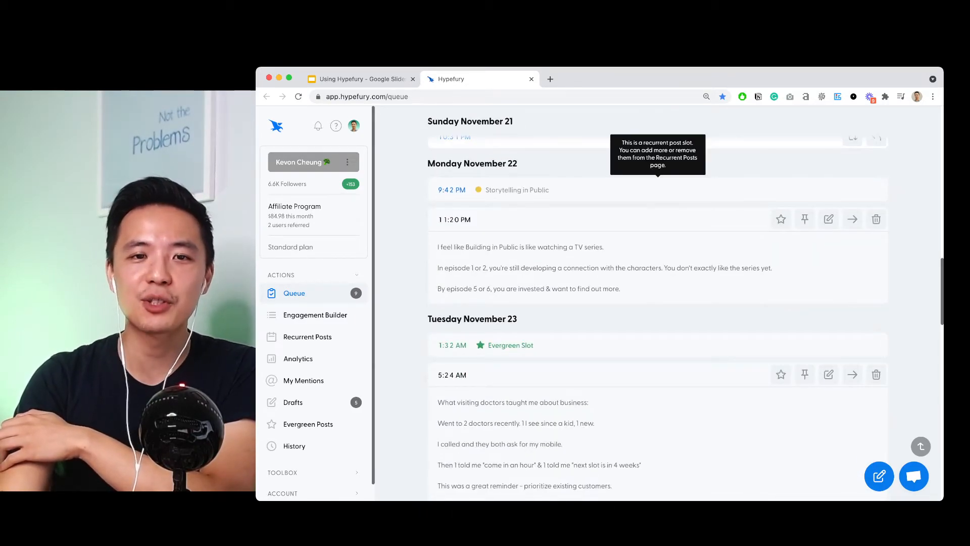
scroll(down, 3)
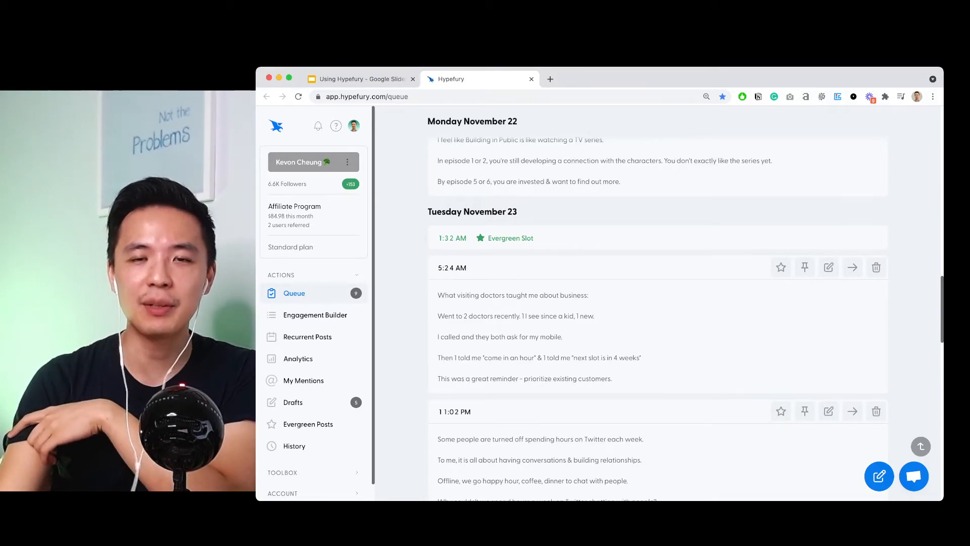
mouse_move(510, 237)
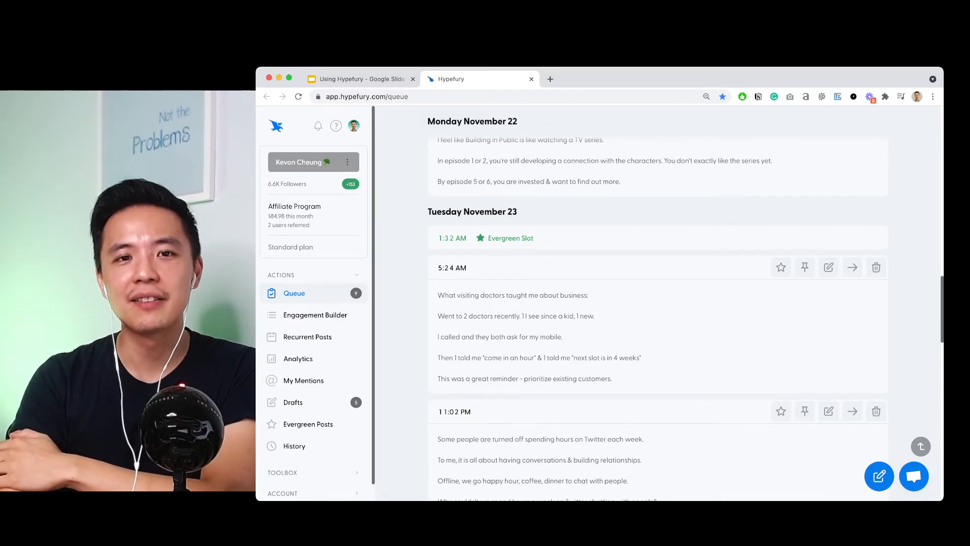
scroll(up, 3)
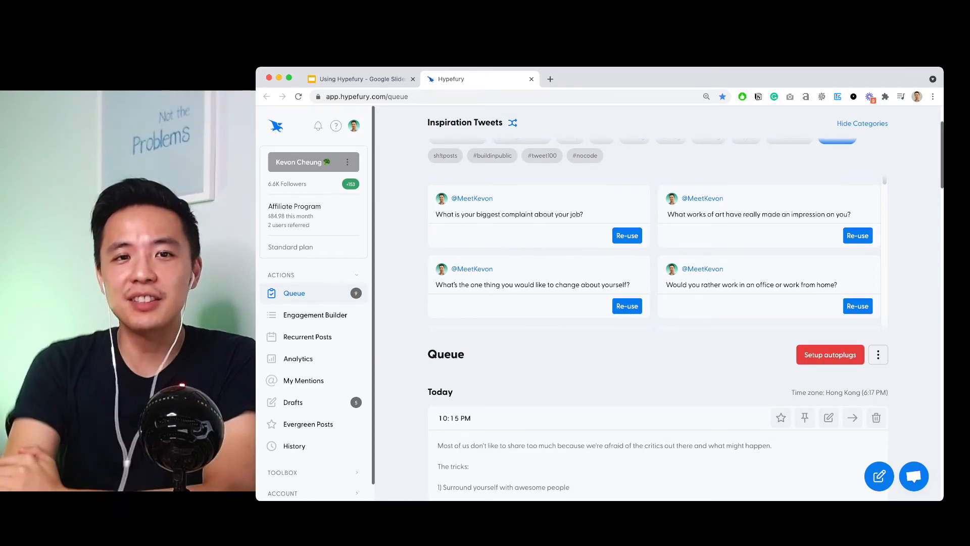
scroll(down, 3)
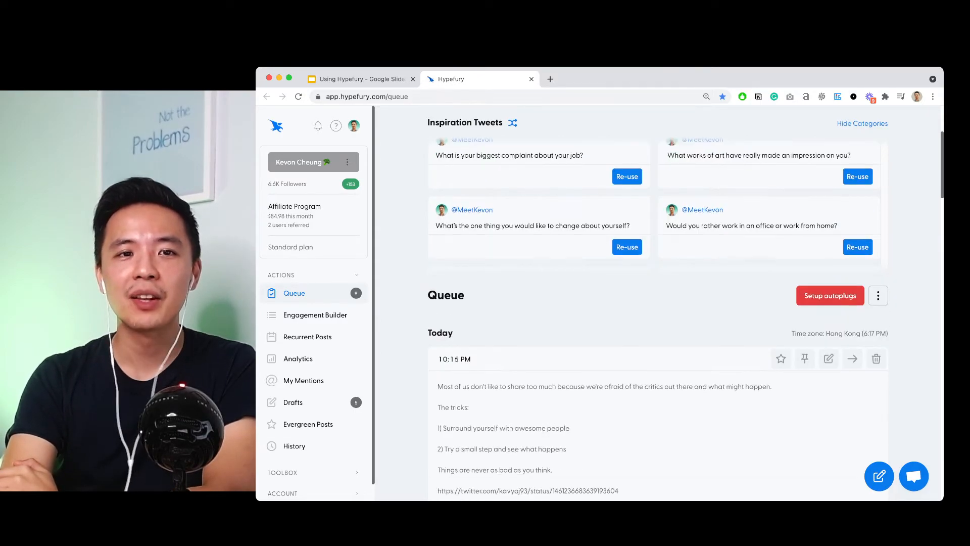
click(360, 79)
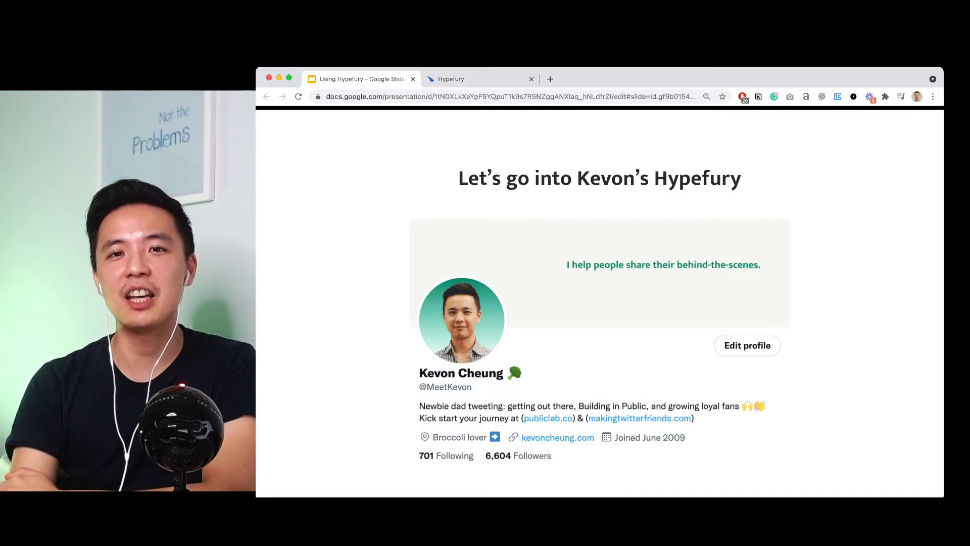